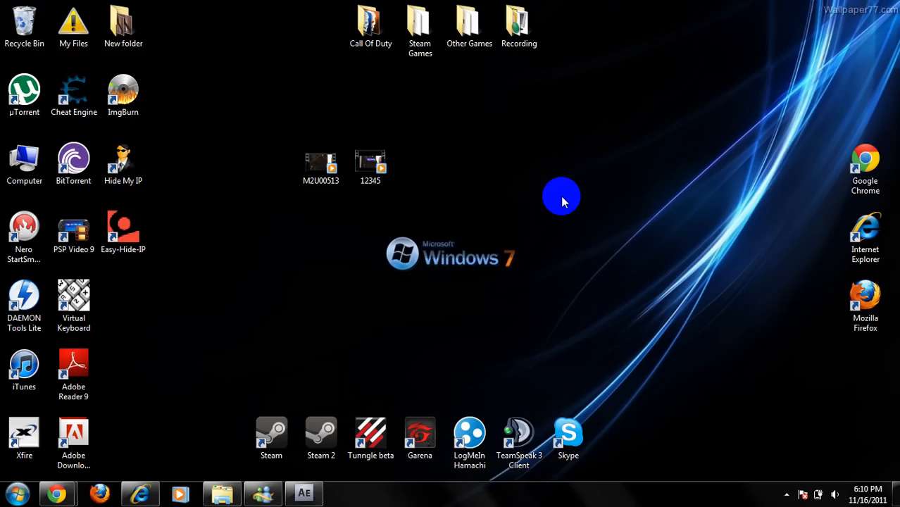
{"action": "mouse_move", "coordinate": [434, 164]}
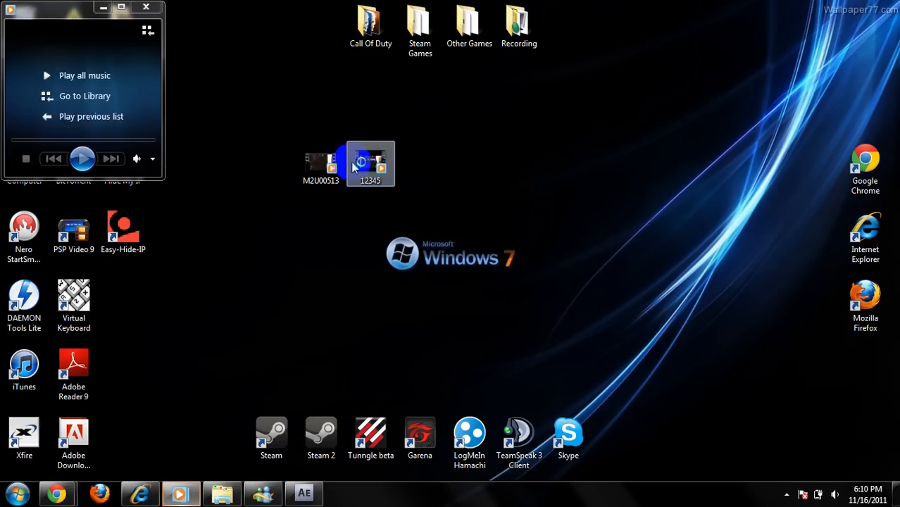
Preview the 12345 video in the player, then return to the desktop
{"action": "double_click", "coordinate": [369, 164]}
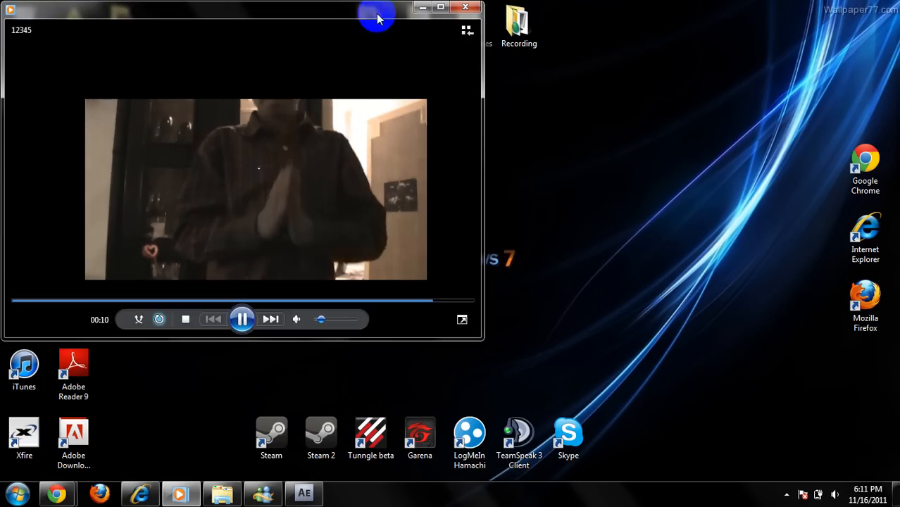
{"action": "left_click", "coordinate": [470, 7]}
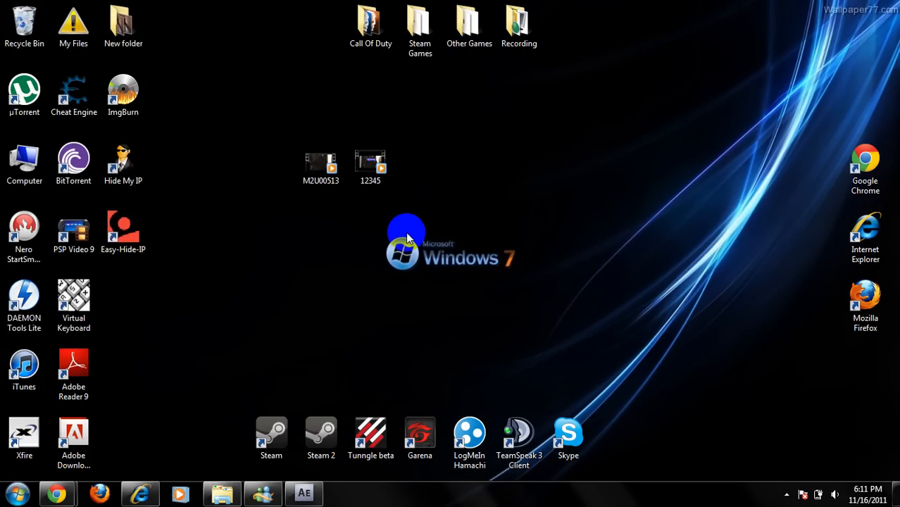
{"action": "mouse_move", "coordinate": [435, 289]}
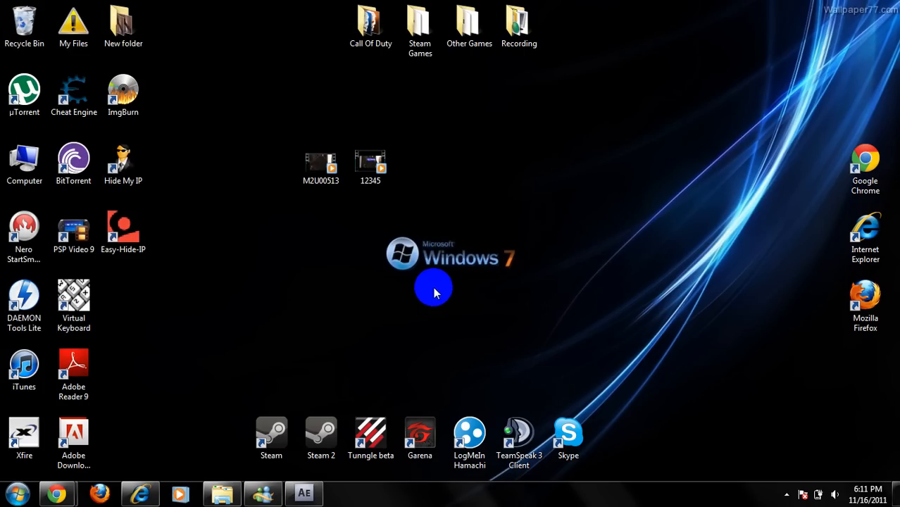
{"action": "mouse_move", "coordinate": [358, 273]}
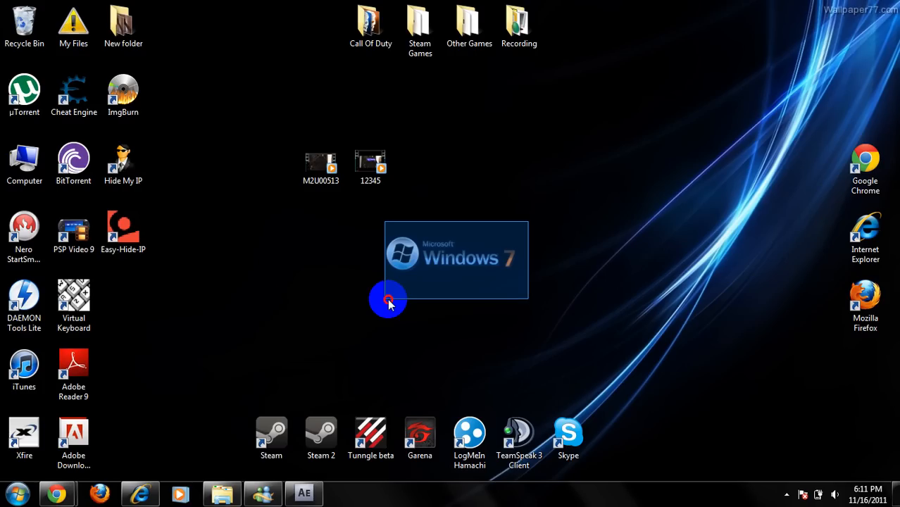
{"action": "mouse_move", "coordinate": [547, 232]}
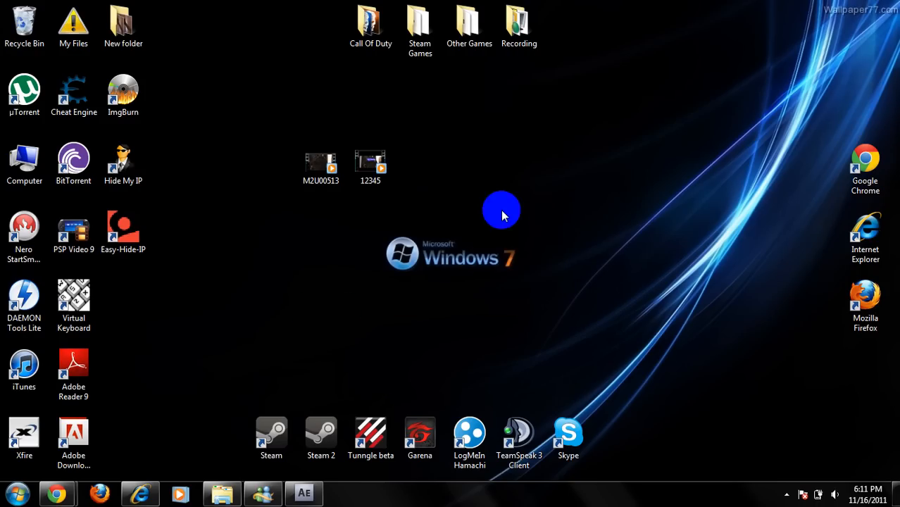
{"action": "left_click_drag", "start_coordinate": [505, 214], "coordinate": [369, 296]}
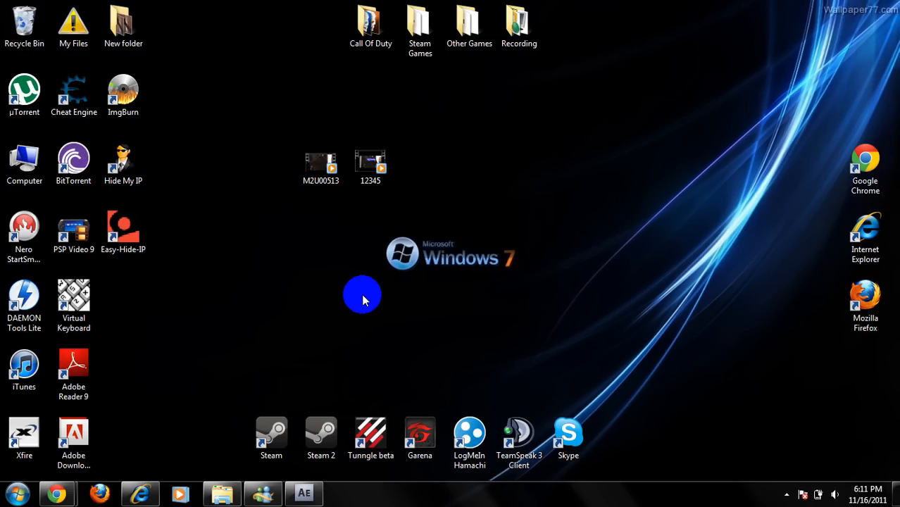
{"action": "mouse_move", "coordinate": [599, 180]}
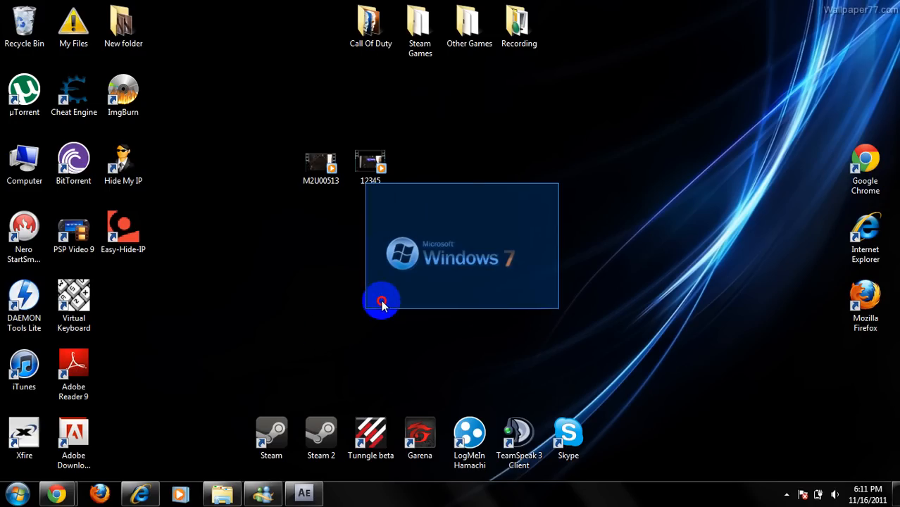
{"action": "mouse_move", "coordinate": [514, 238]}
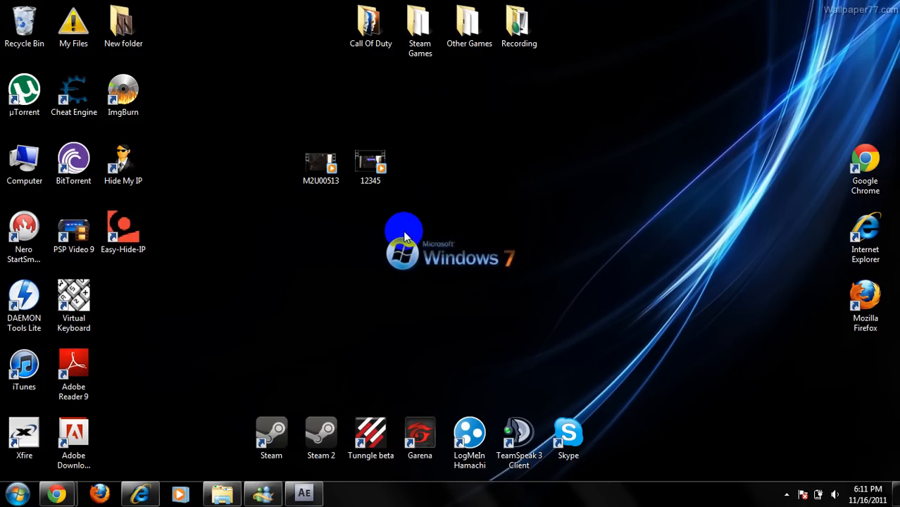
{"action": "mouse_move", "coordinate": [438, 223]}
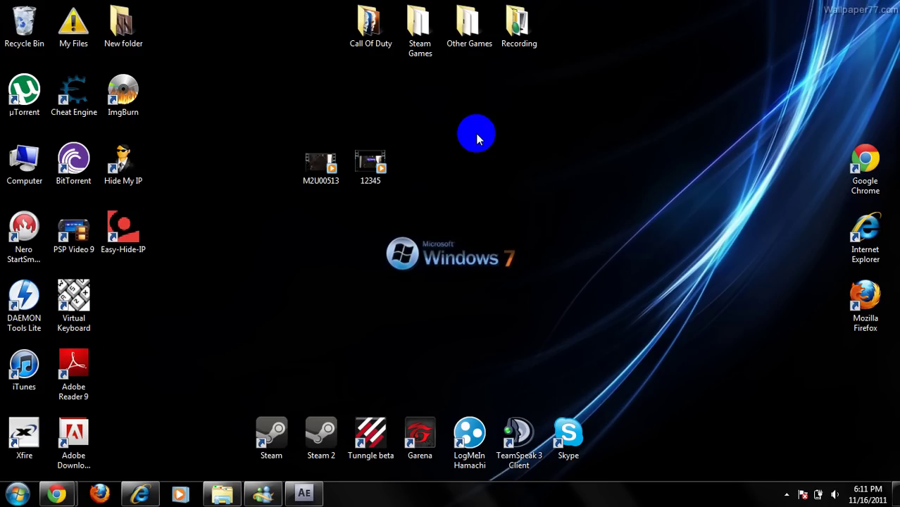
{"action": "mouse_move", "coordinate": [475, 132]}
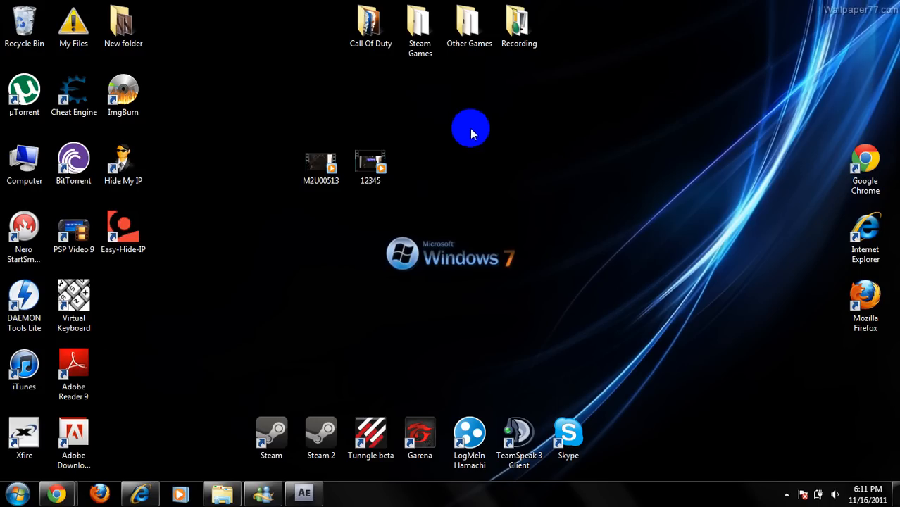
{"action": "mouse_move", "coordinate": [476, 135]}
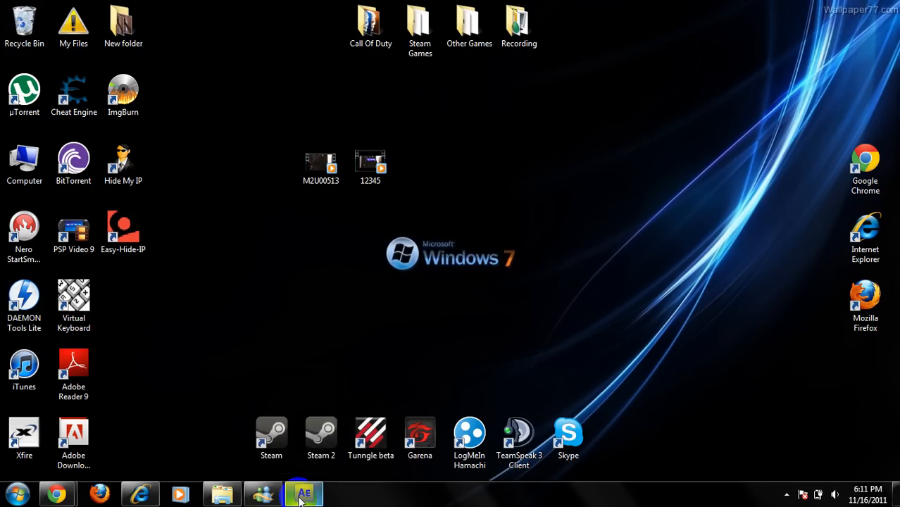
Import the M2U00513 clip from the Desktop into the After Effects project
{"action": "left_click", "coordinate": [303, 494]}
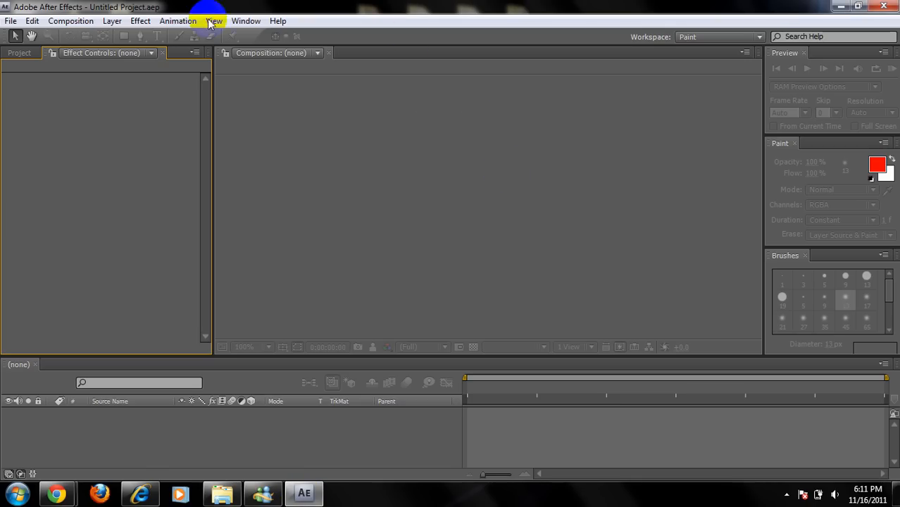
{"action": "left_click", "coordinate": [12, 20]}
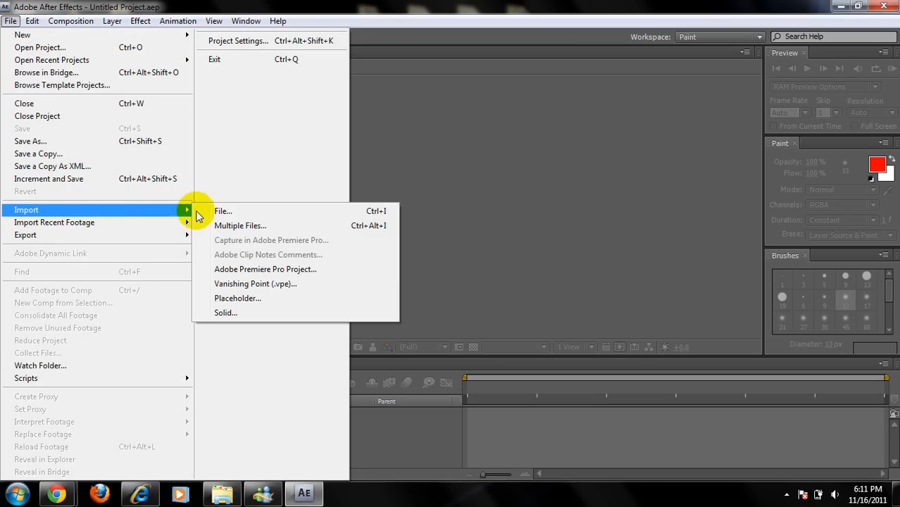
{"action": "left_click", "coordinate": [222, 211]}
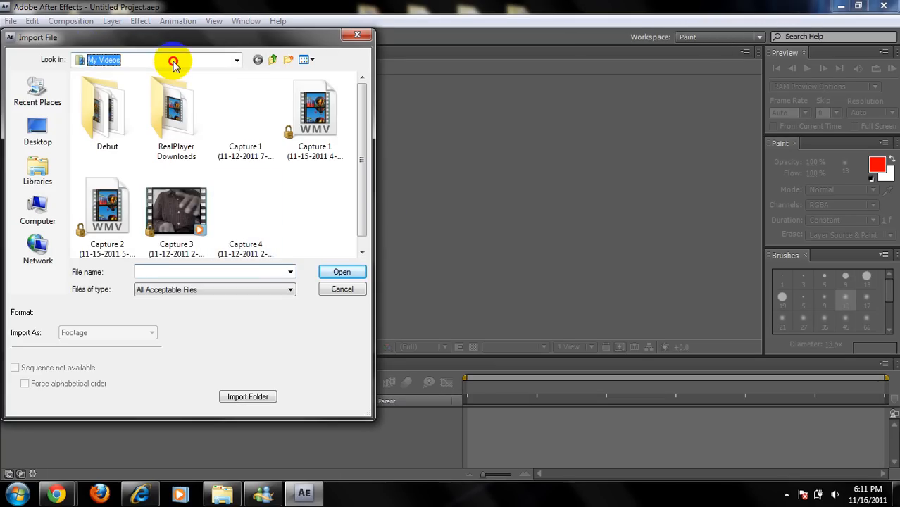
{"action": "left_click", "coordinate": [229, 59]}
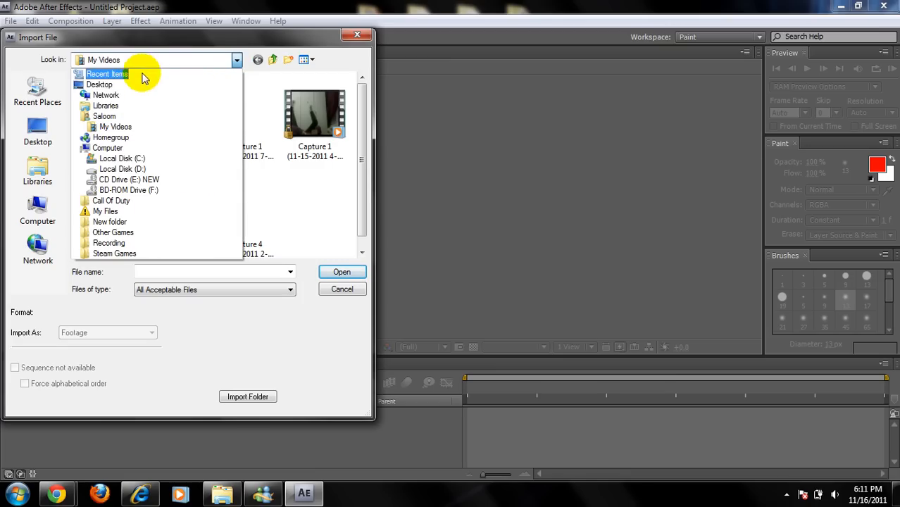
{"action": "left_click", "coordinate": [99, 85]}
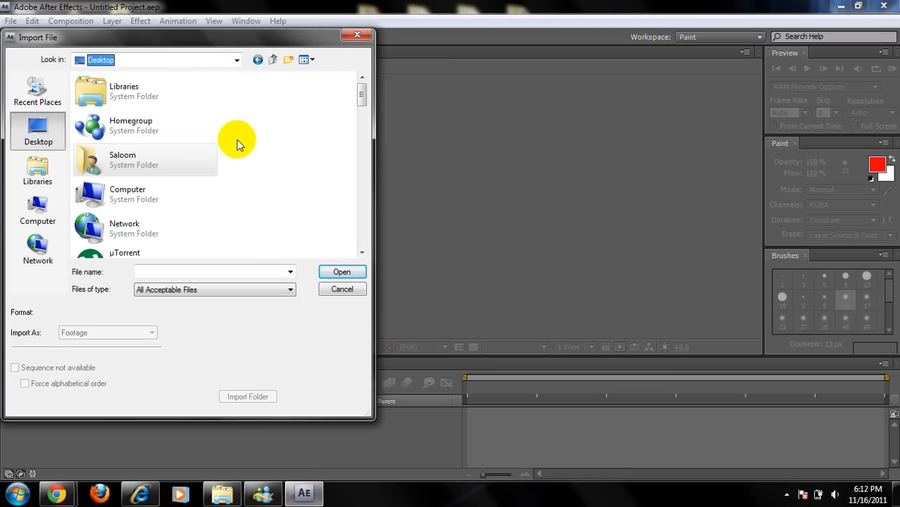
{"action": "mouse_move", "coordinate": [387, 110]}
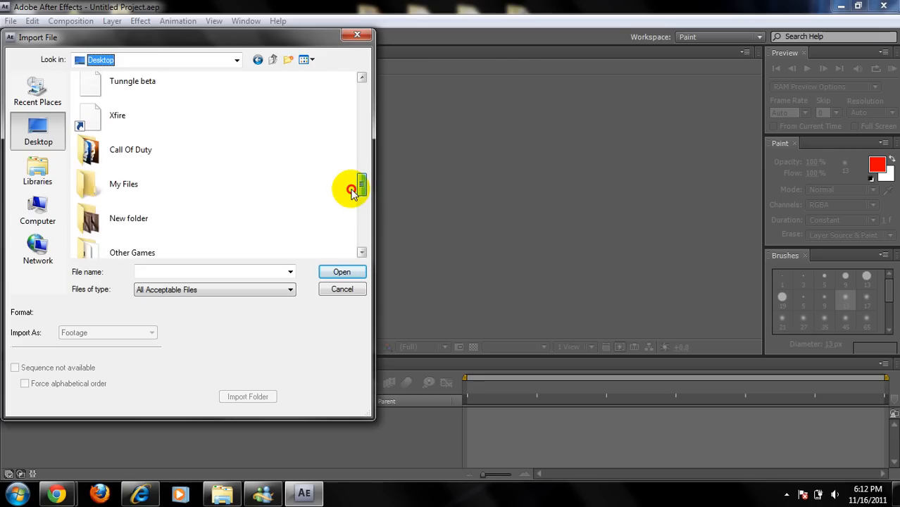
{"action": "left_click_drag", "start_coordinate": [361, 191], "coordinate": [361, 225]}
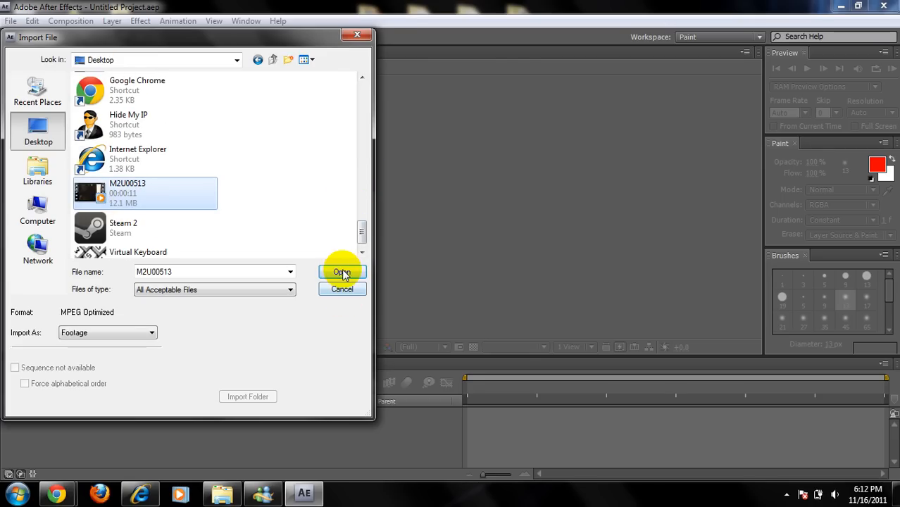
{"action": "left_click", "coordinate": [342, 270]}
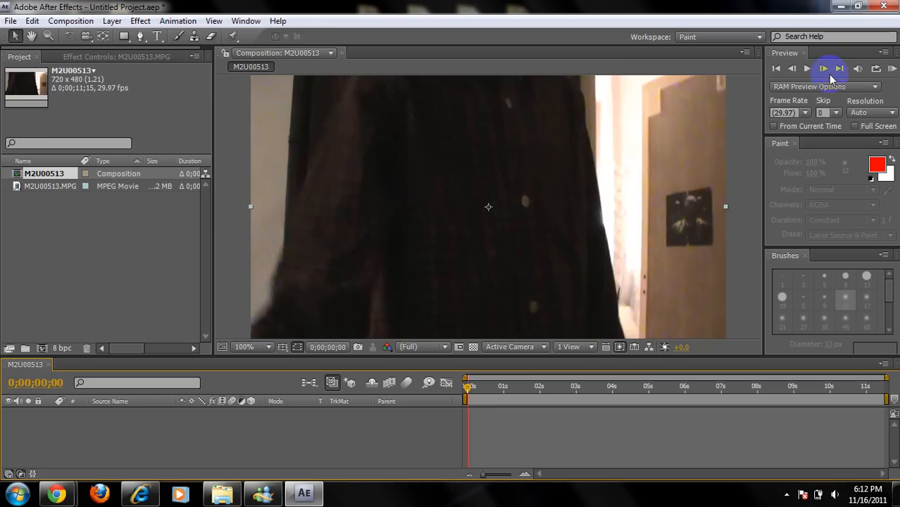
RAM-preview the M2U00513 footage from the Preview panel
{"action": "left_click", "coordinate": [809, 69]}
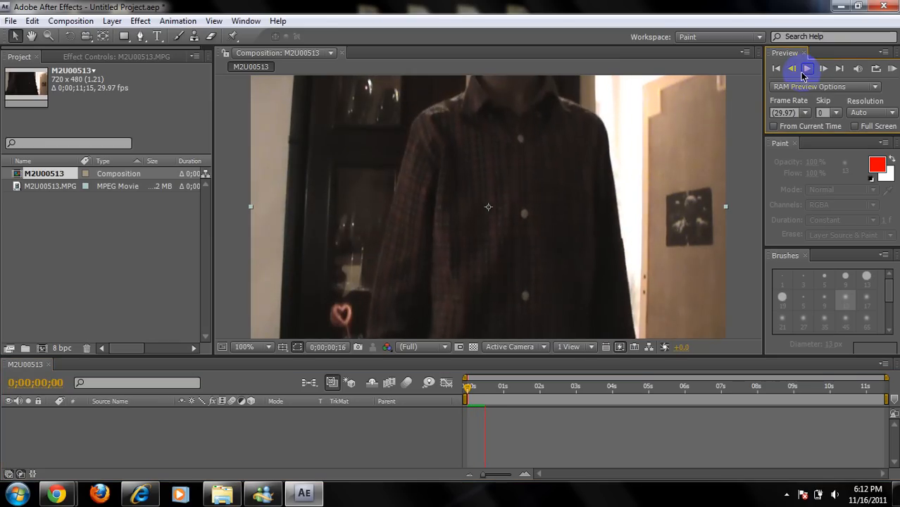
{"action": "left_click", "coordinate": [808, 68]}
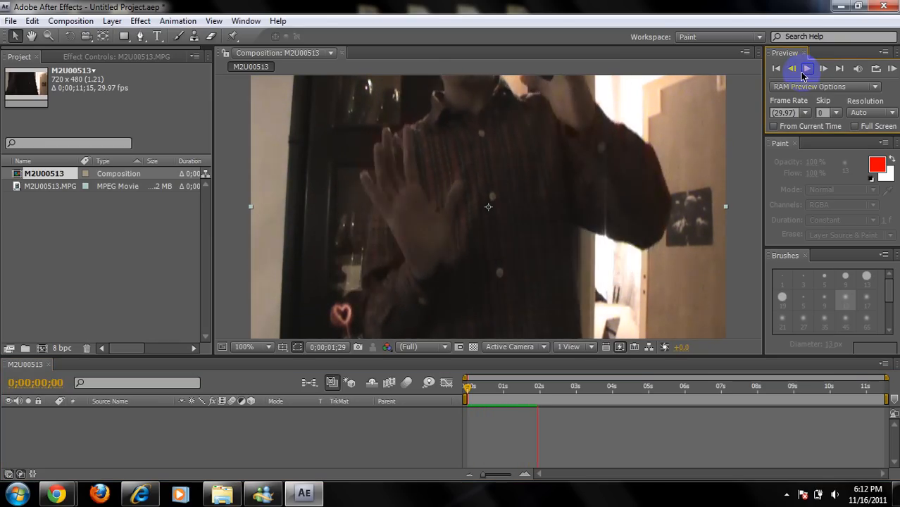
{"action": "left_click", "coordinate": [809, 68]}
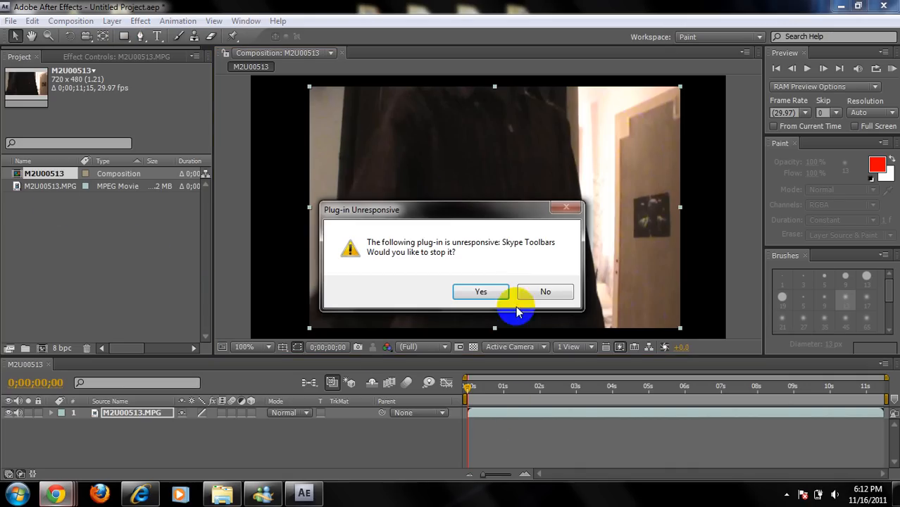
{"action": "mouse_move", "coordinate": [466, 270]}
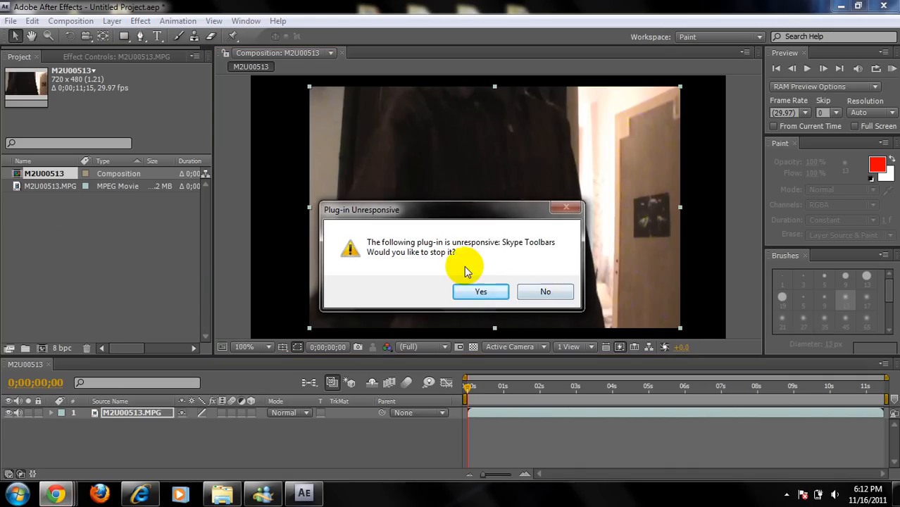
Dismiss the Skype plug-in warning, apply Advanced Lightning and toggle Composite on Original
{"action": "left_click", "coordinate": [480, 292]}
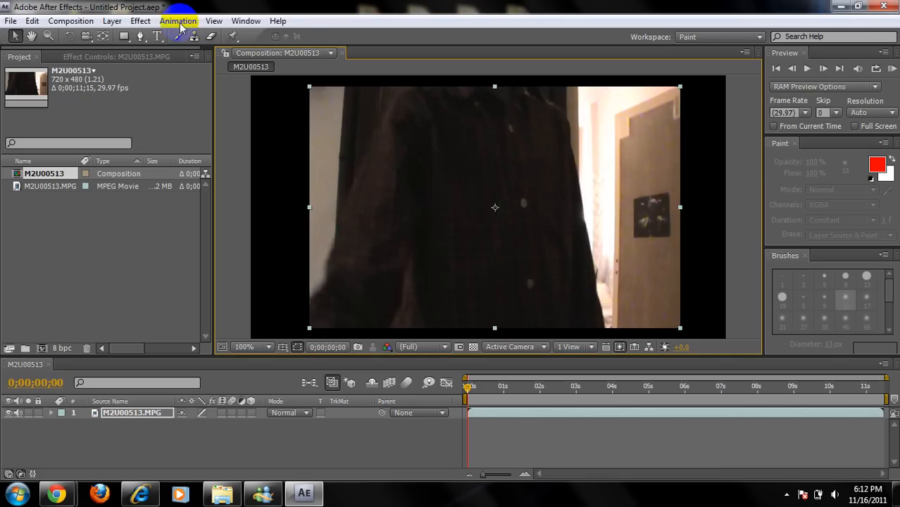
{"action": "left_click", "coordinate": [138, 18]}
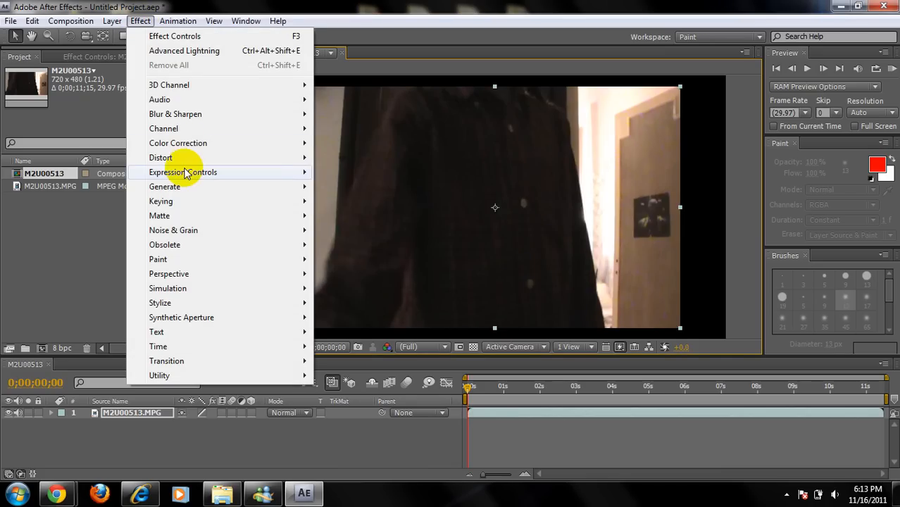
{"action": "mouse_move", "coordinate": [164, 186]}
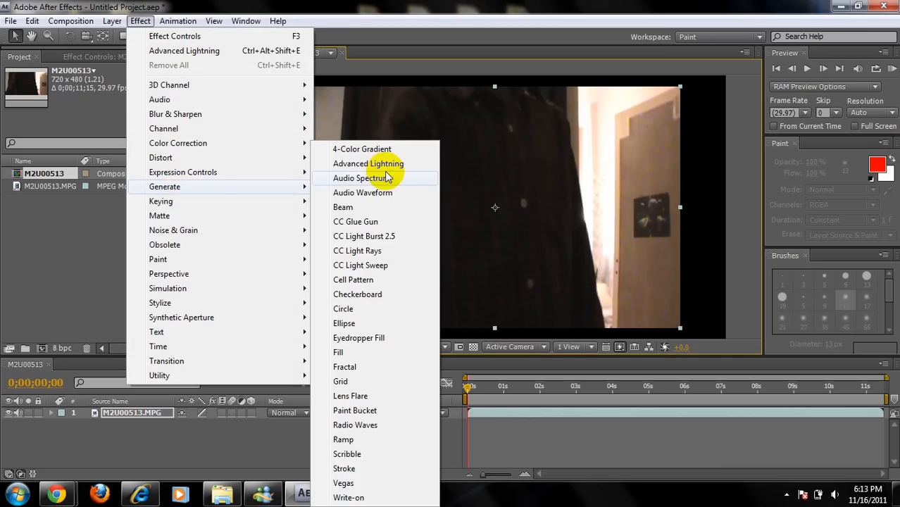
{"action": "left_click", "coordinate": [367, 164]}
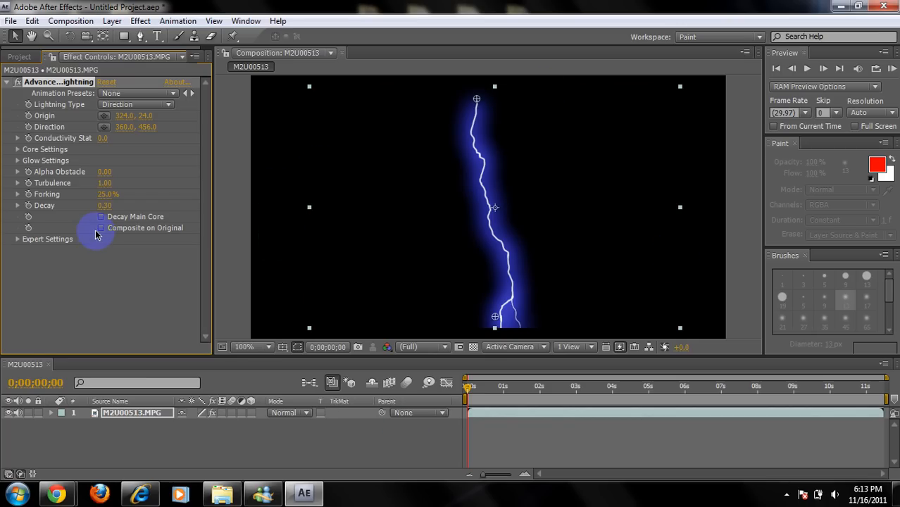
{"action": "left_click", "coordinate": [102, 228]}
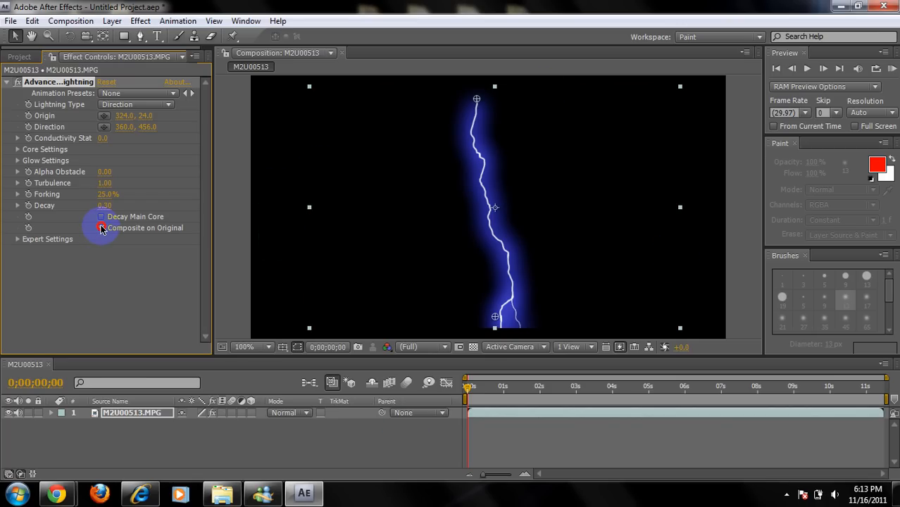
{"action": "left_click", "coordinate": [101, 228]}
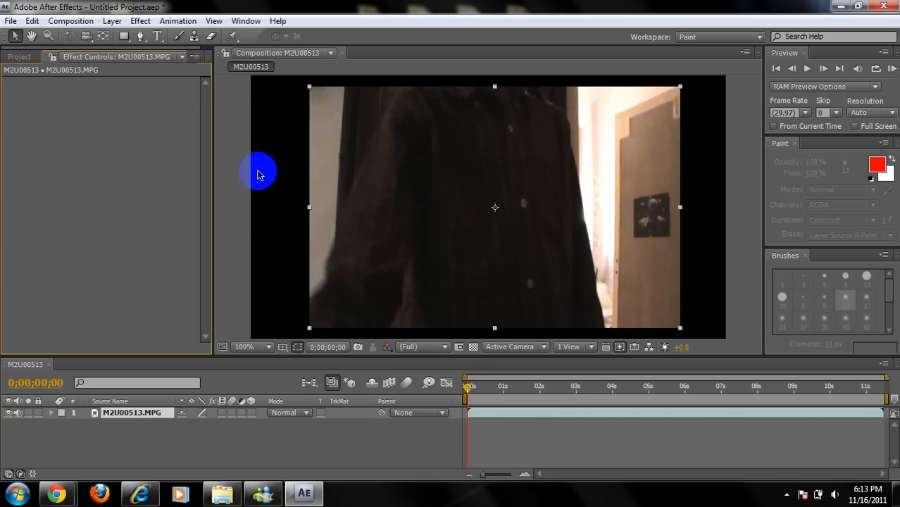
Scrub to about frame 27 where the hands are apart and bring up the Layer menu
{"action": "left_click_drag", "start_coordinate": [466, 386], "coordinate": [486, 386]}
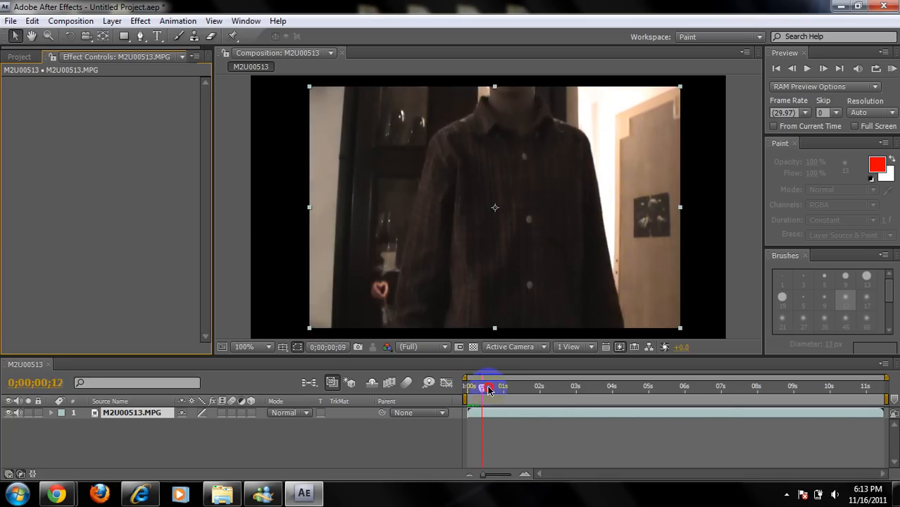
{"action": "left_click_drag", "start_coordinate": [491, 386], "coordinate": [499, 386]}
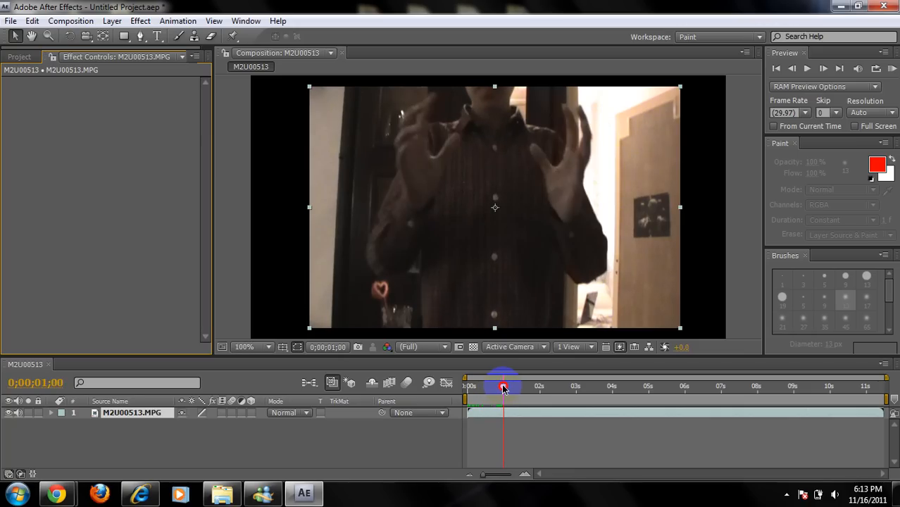
{"action": "left_click_drag", "start_coordinate": [504, 386], "coordinate": [498, 386]}
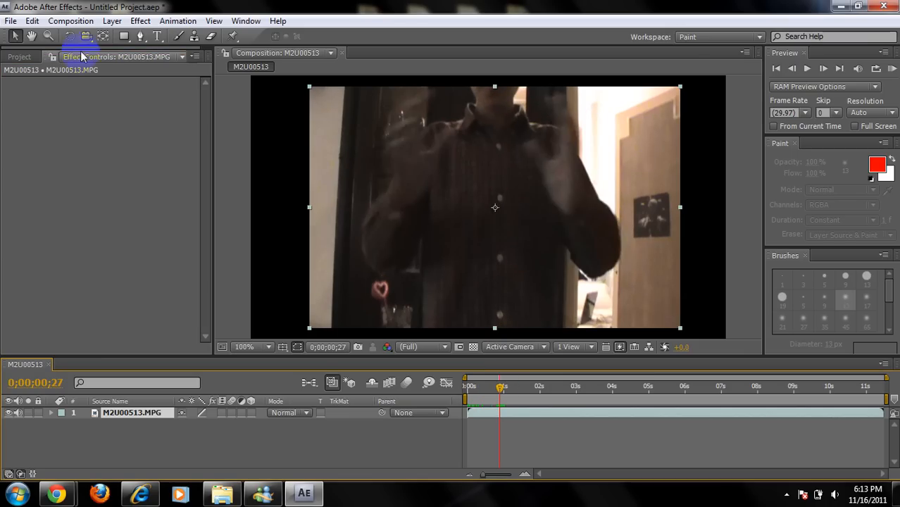
{"action": "left_click", "coordinate": [112, 21]}
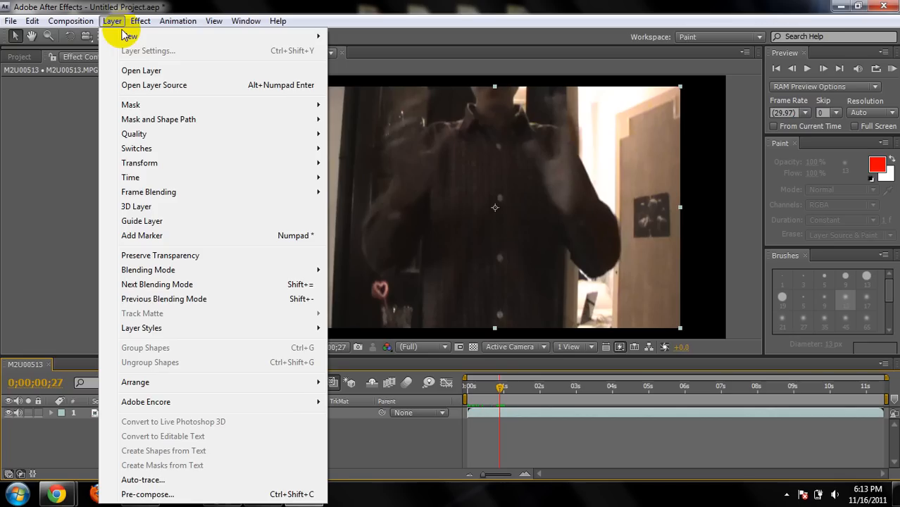
Apply Advanced Lightning and drag its Origin and Direction points onto the two hands
{"action": "left_click", "coordinate": [142, 21]}
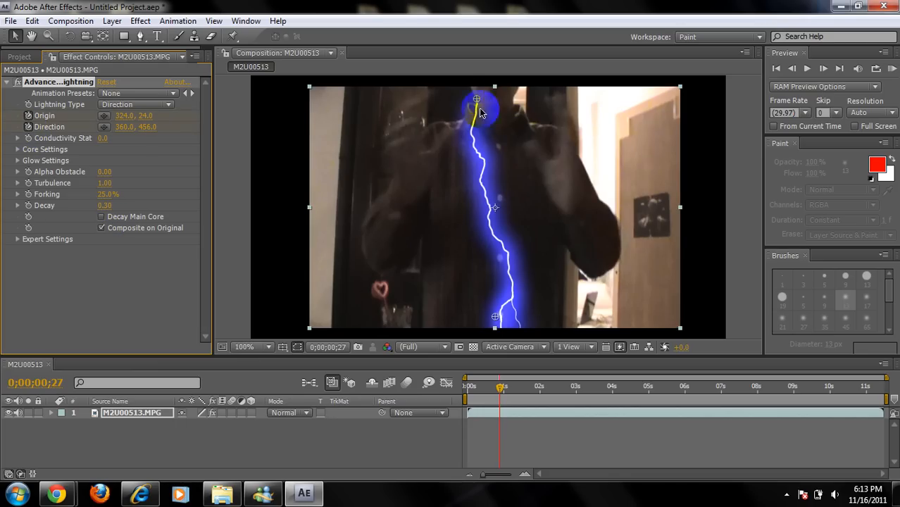
{"action": "left_click_drag", "start_coordinate": [477, 99], "coordinate": [440, 130]}
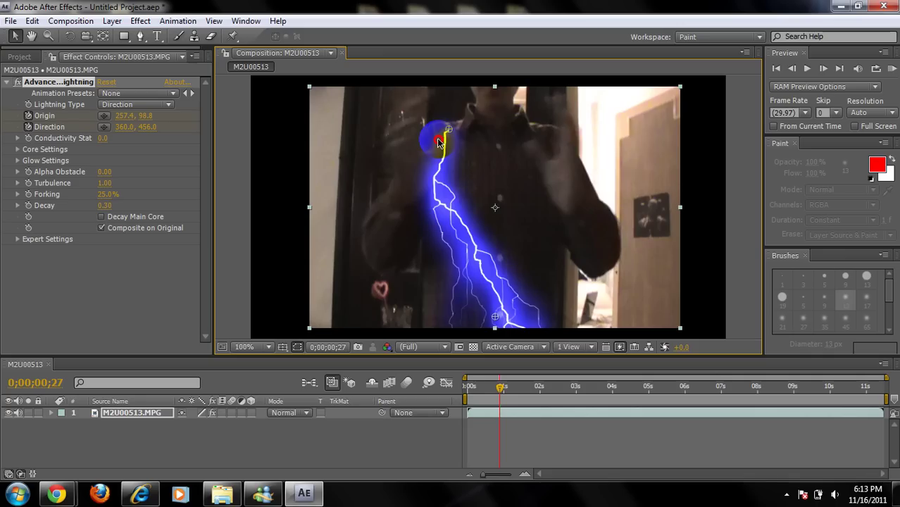
{"action": "left_click_drag", "start_coordinate": [439, 138], "coordinate": [482, 133]}
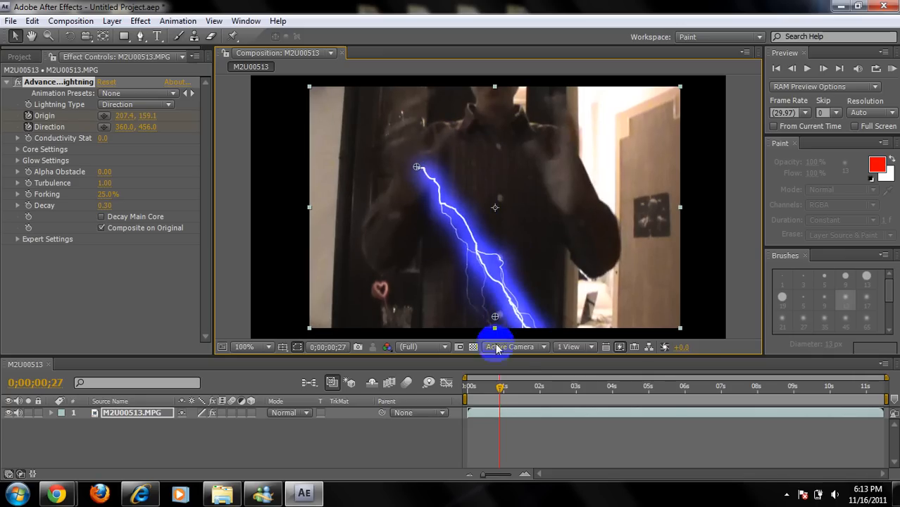
{"action": "left_click_drag", "start_coordinate": [495, 315], "coordinate": [563, 180]}
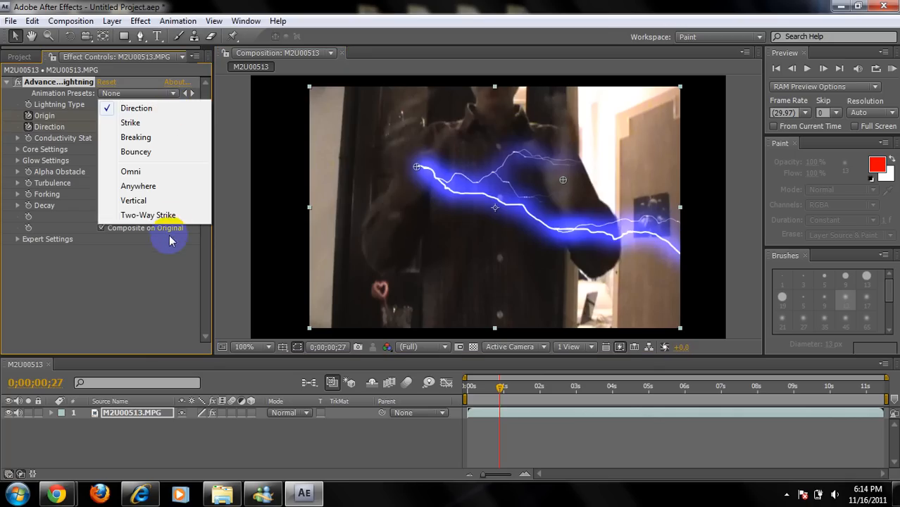
Set the Lightning Type to Two-Way Strike
{"action": "left_click", "coordinate": [148, 214]}
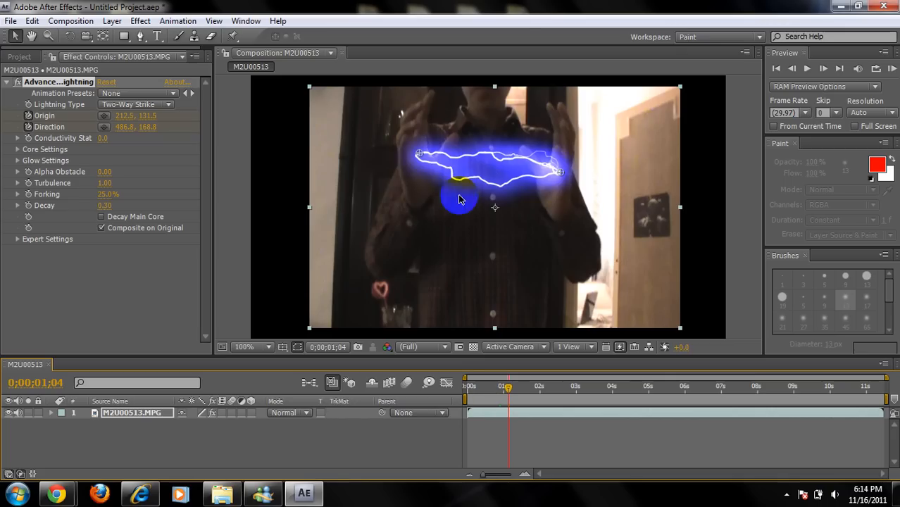
At a later frame, keyframe the bolt's end on the upper hand and origin on the lower hand
{"action": "left_click_drag", "start_coordinate": [508, 386], "coordinate": [512, 386]}
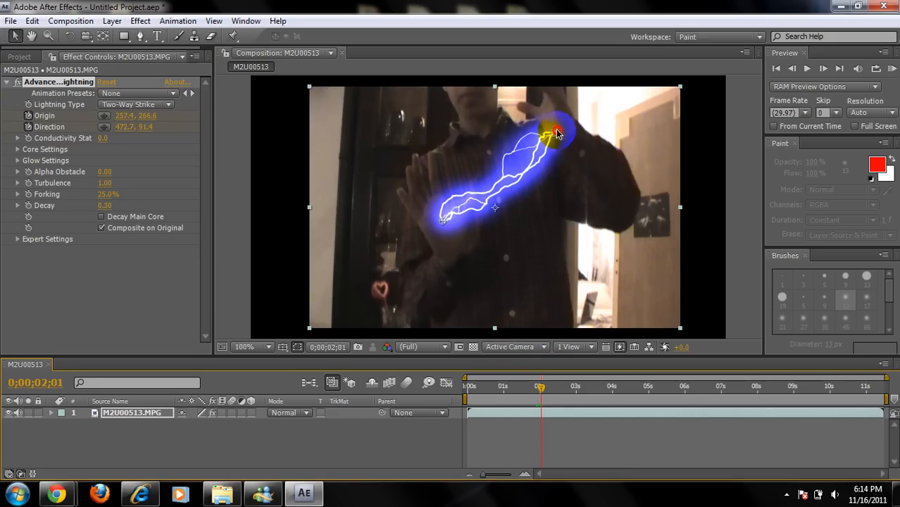
{"action": "left_click", "coordinate": [544, 386]}
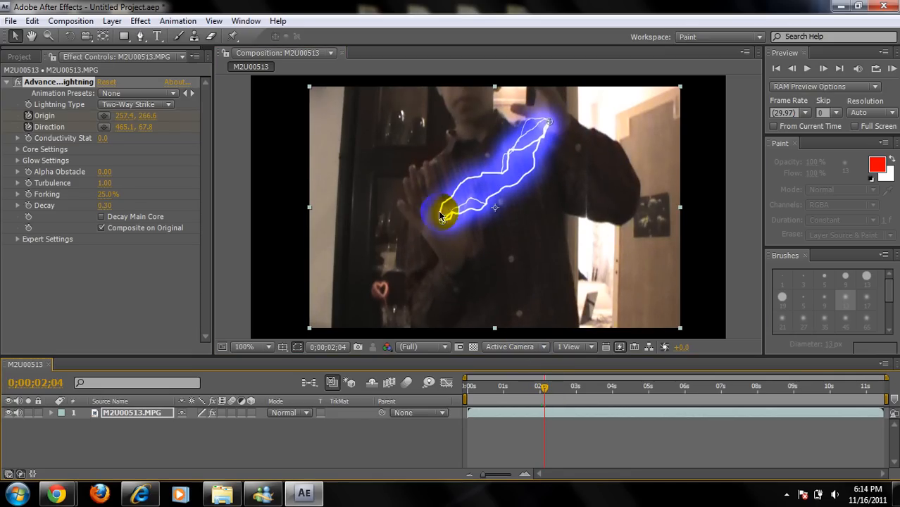
{"action": "left_click_drag", "start_coordinate": [439, 217], "coordinate": [448, 231]}
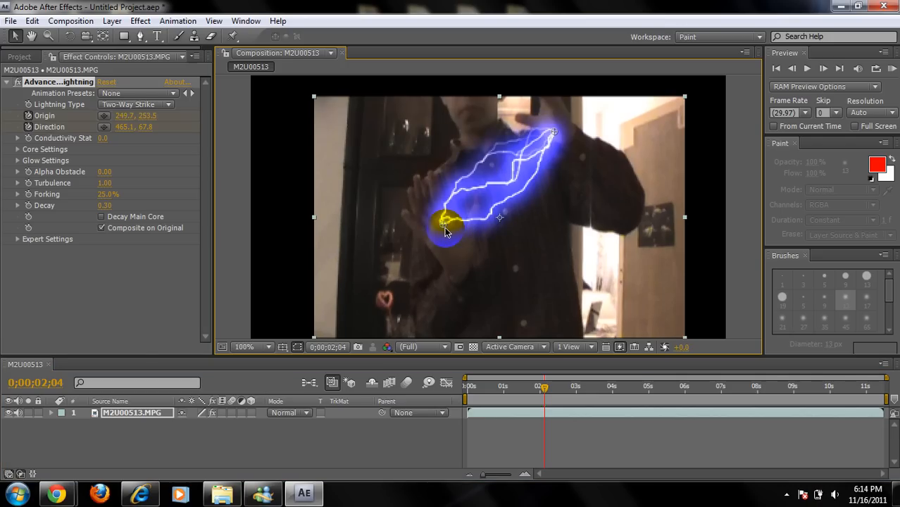
{"action": "left_click_drag", "start_coordinate": [448, 223], "coordinate": [410, 237]}
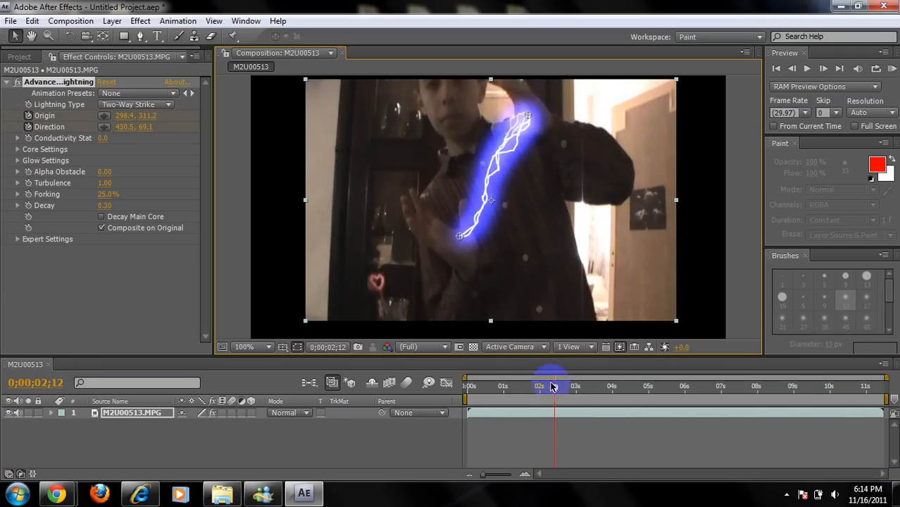
Advance further into the clip and move the bolt's end to follow the hand
{"action": "left_click_drag", "start_coordinate": [552, 389], "coordinate": [561, 389]}
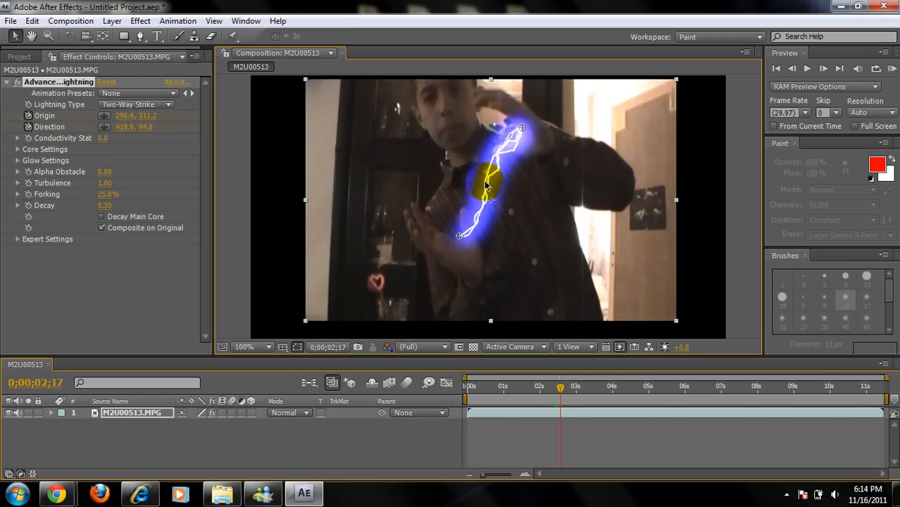
{"action": "left_click_drag", "start_coordinate": [490, 200], "coordinate": [491, 321]}
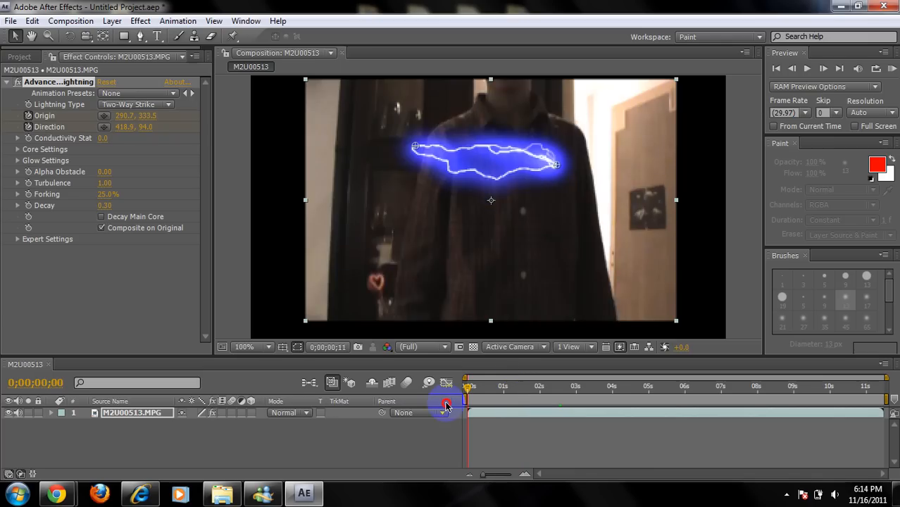
Scrub back to about frame 12 near the start of the clip
{"action": "left_click_drag", "start_coordinate": [448, 386], "coordinate": [478, 386]}
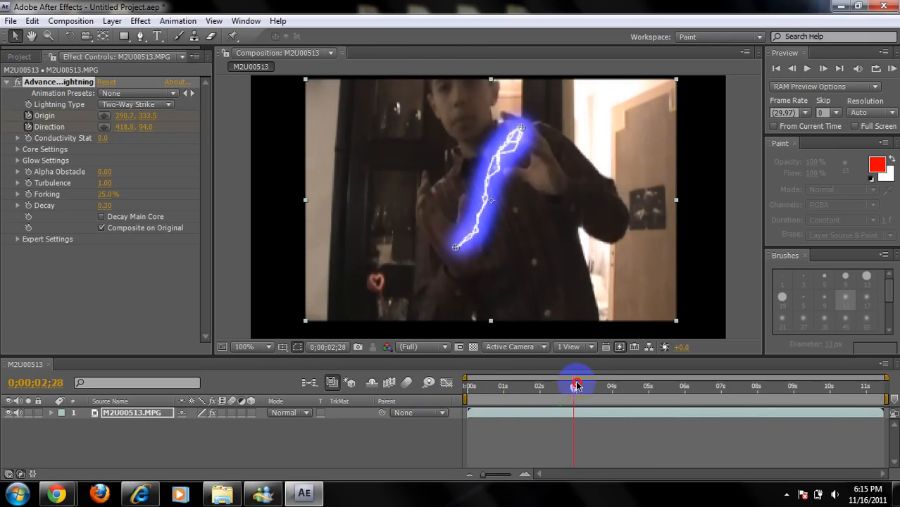
{"action": "left_click_drag", "start_coordinate": [577, 386], "coordinate": [557, 393]}
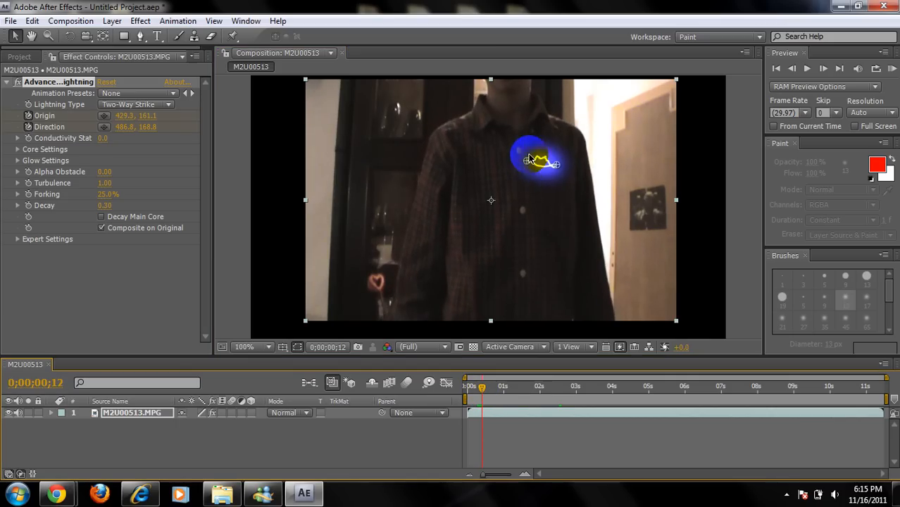
Collapse the bolt's Origin onto its Direction point as a small spark on the chest
{"action": "left_click_drag", "start_coordinate": [533, 157], "coordinate": [558, 171]}
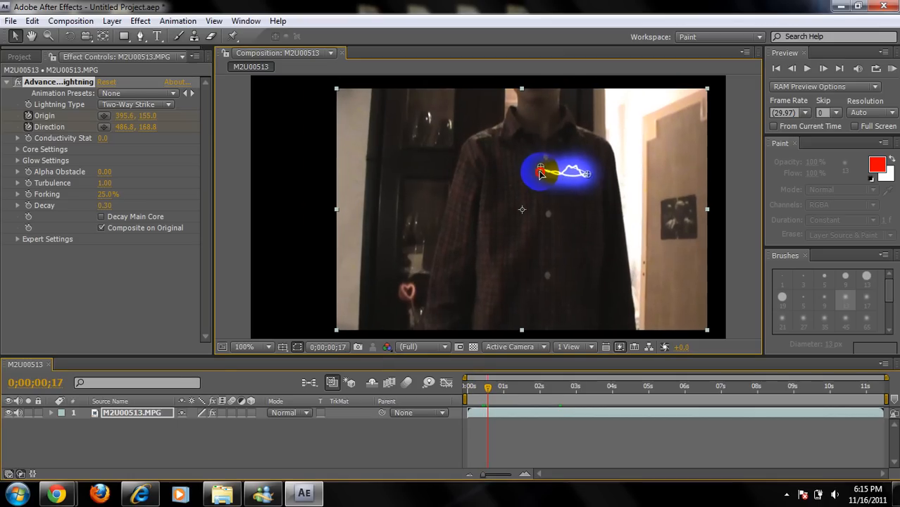
{"action": "left_click_drag", "start_coordinate": [538, 175], "coordinate": [570, 174]}
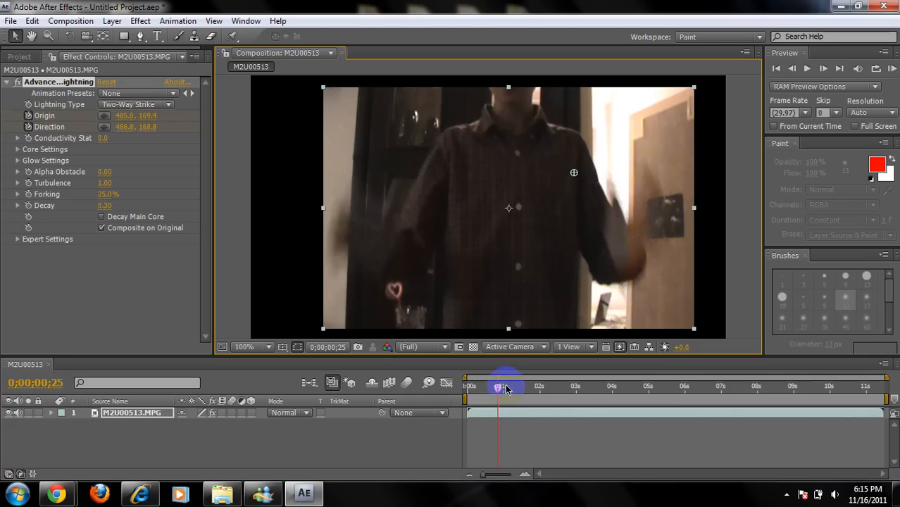
Check the animation at frame 1 and at about 1 second 14 frames
{"action": "left_click_drag", "start_coordinate": [507, 386], "coordinate": [501, 386]}
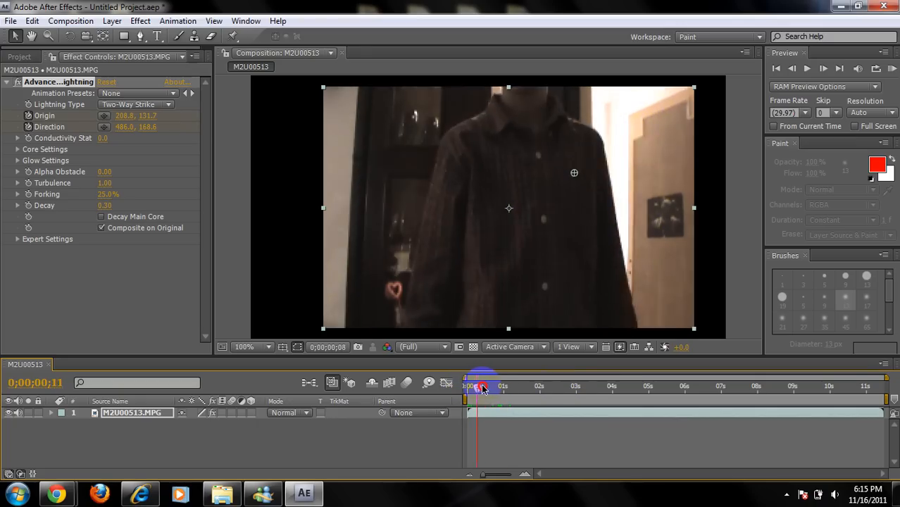
{"action": "left_click_drag", "start_coordinate": [485, 386], "coordinate": [470, 386]}
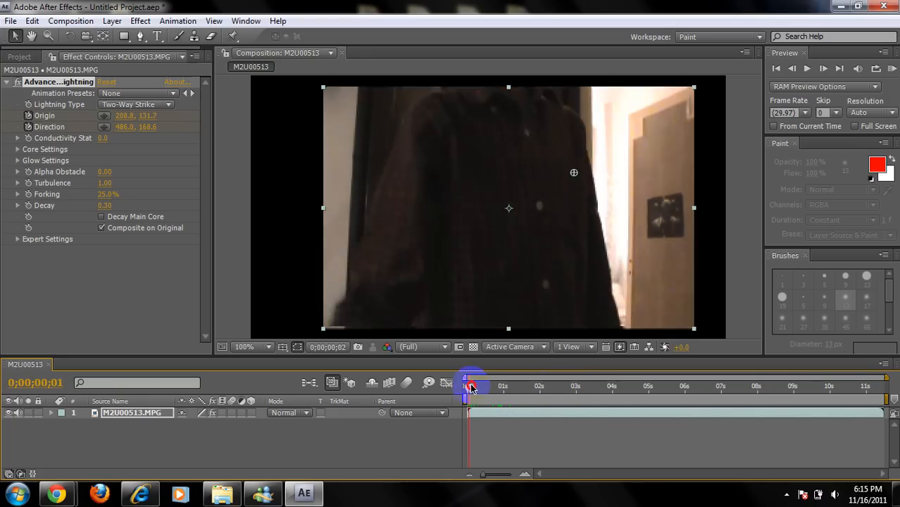
{"action": "left_click_drag", "start_coordinate": [472, 386], "coordinate": [513, 386]}
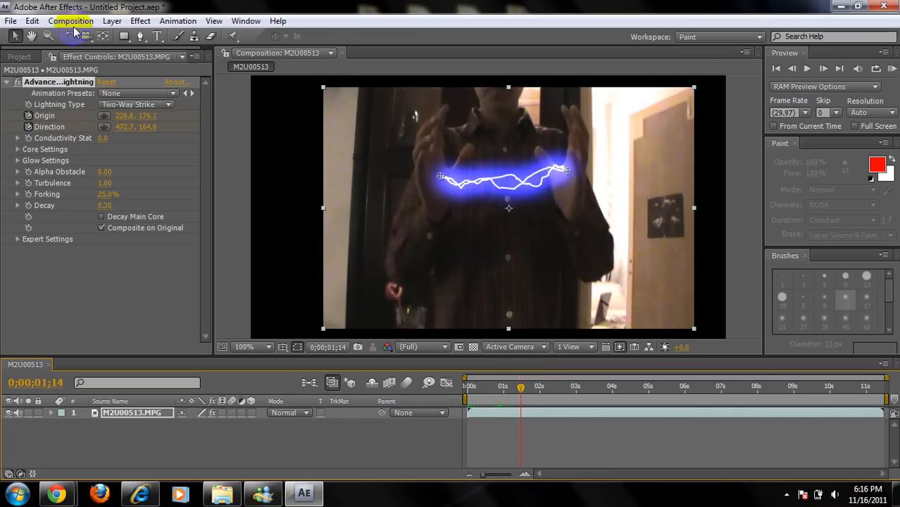
Start an AVI export, accepting the QuickTime warning and the AVI settings
{"action": "left_click", "coordinate": [12, 20]}
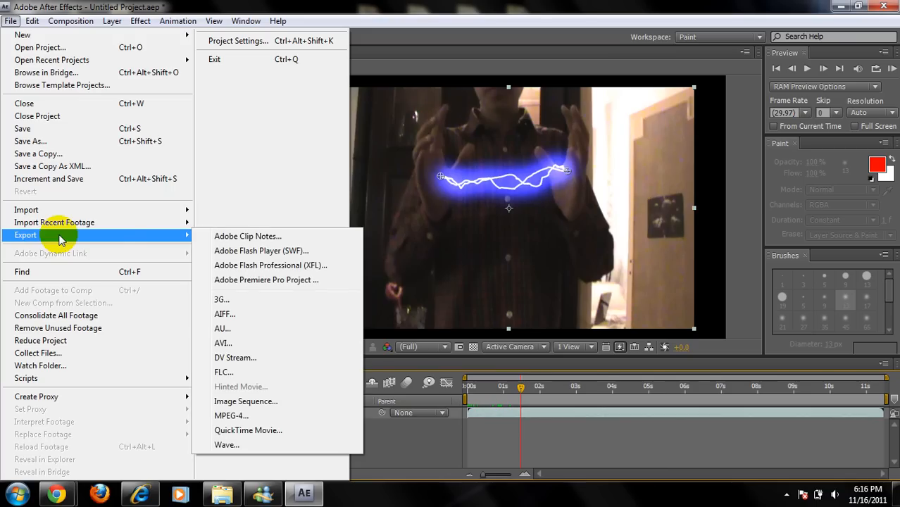
{"action": "mouse_move", "coordinate": [258, 313]}
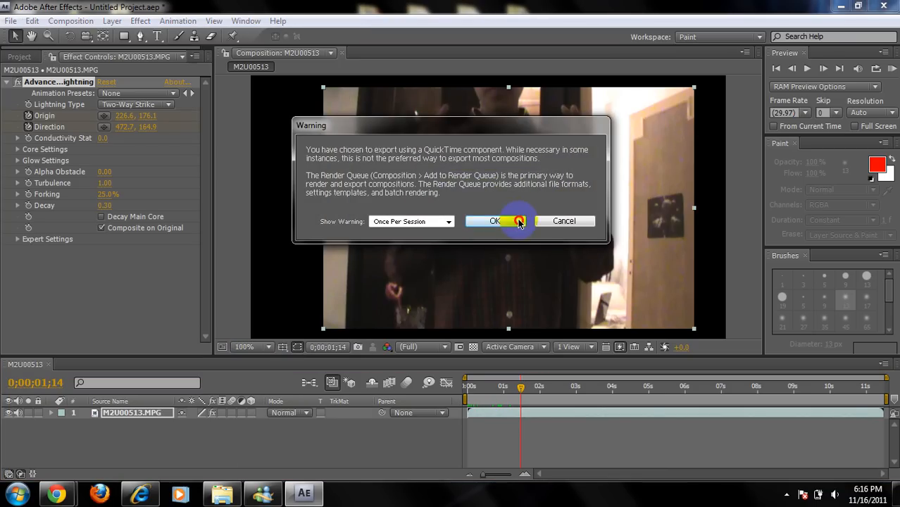
{"action": "left_click", "coordinate": [494, 220]}
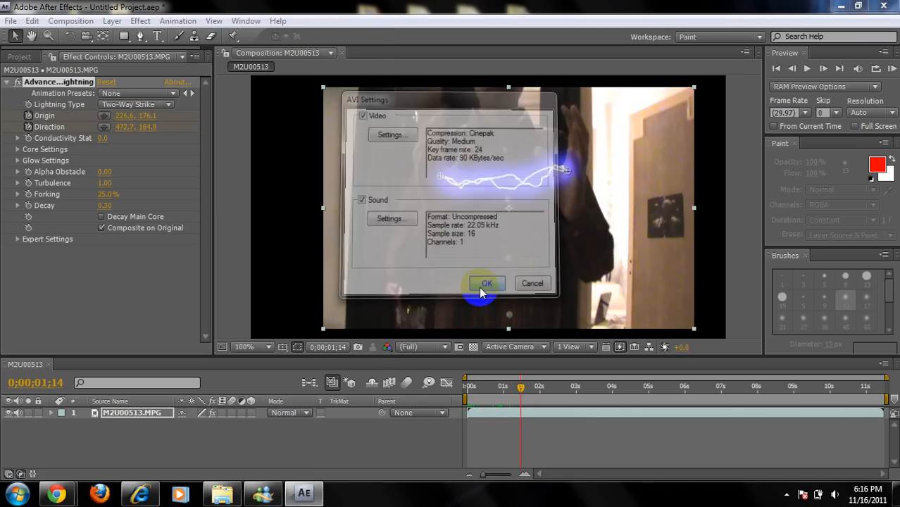
{"action": "left_click", "coordinate": [487, 283]}
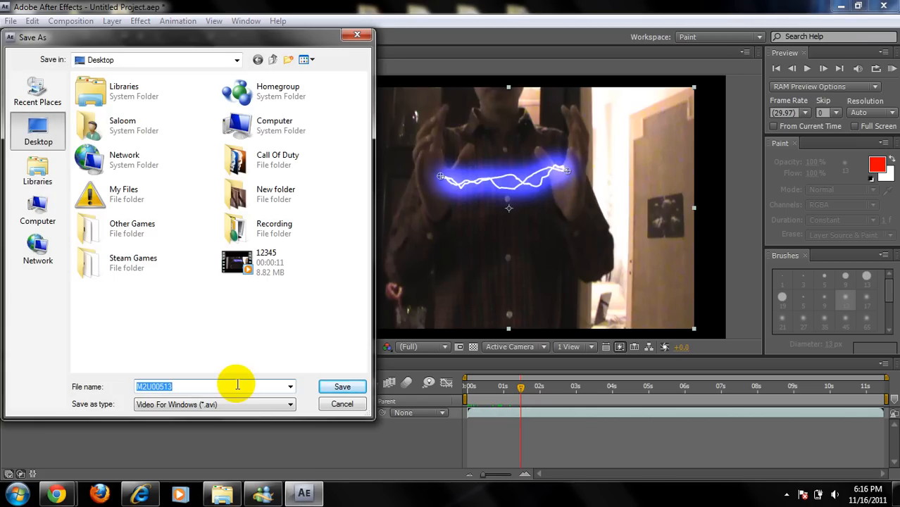
Name the export 'test', keep Video For Windows (*.avi), and render it to the desktop
{"action": "left_click", "coordinate": [342, 386]}
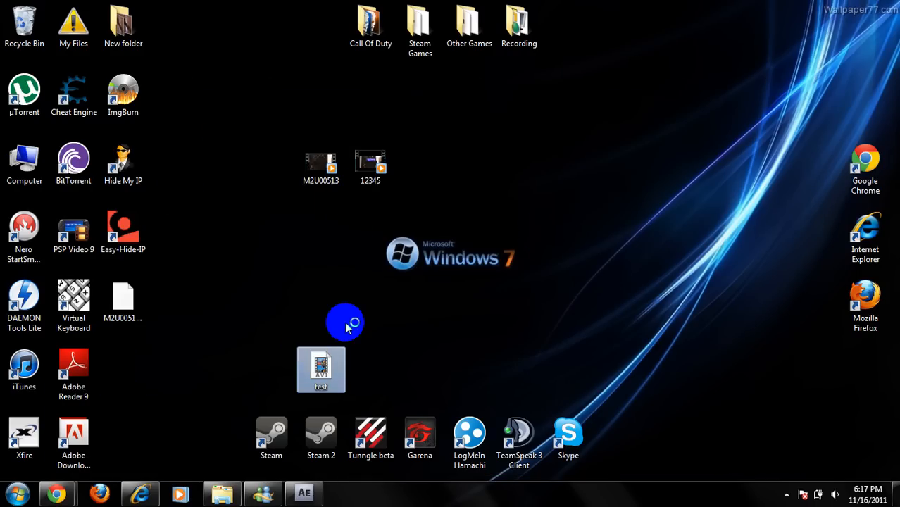
Play the exported test clip in Windows Media Player, then close the player
{"action": "double_click", "coordinate": [319, 369]}
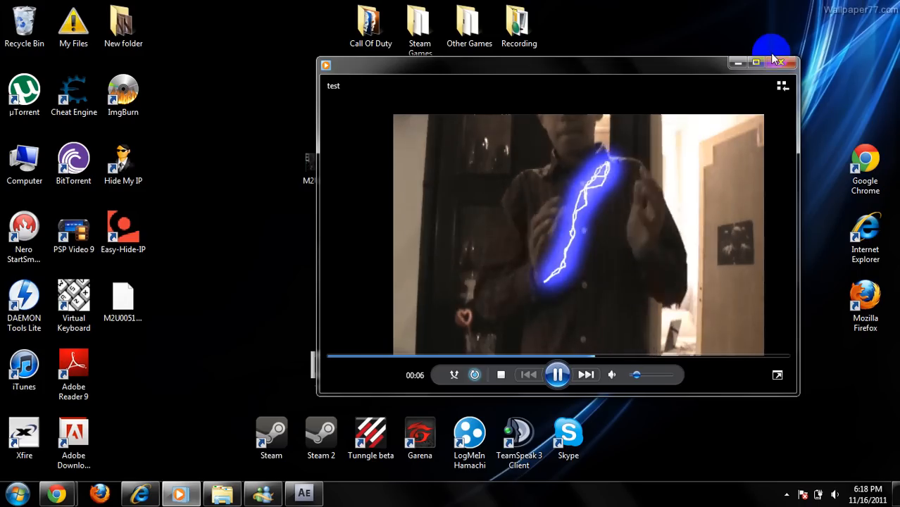
{"action": "left_click", "coordinate": [787, 62]}
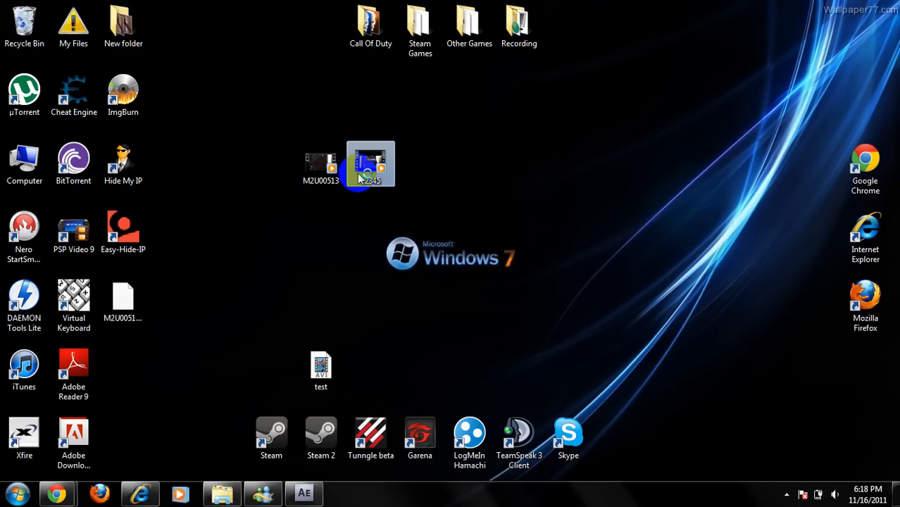
Show the hidden background-program icons in the taskbar notification area
{"action": "double_click", "coordinate": [370, 164]}
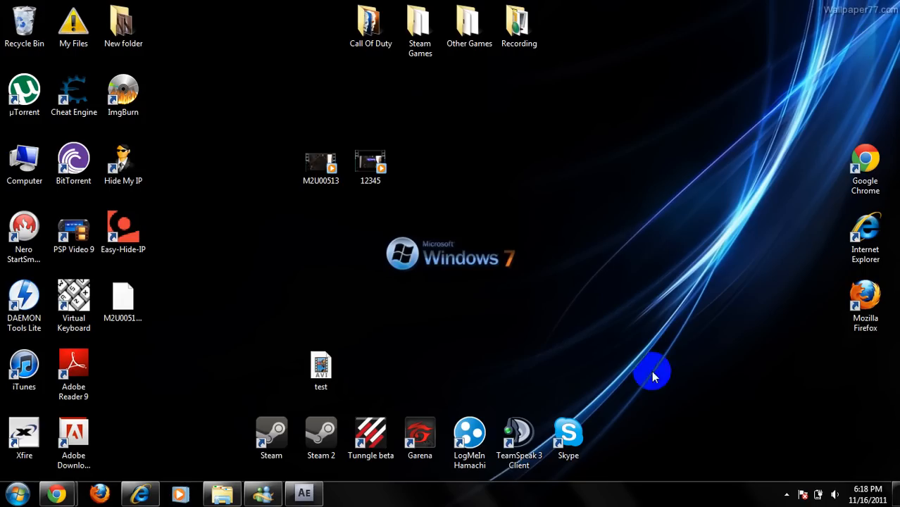
{"action": "mouse_move", "coordinate": [778, 493]}
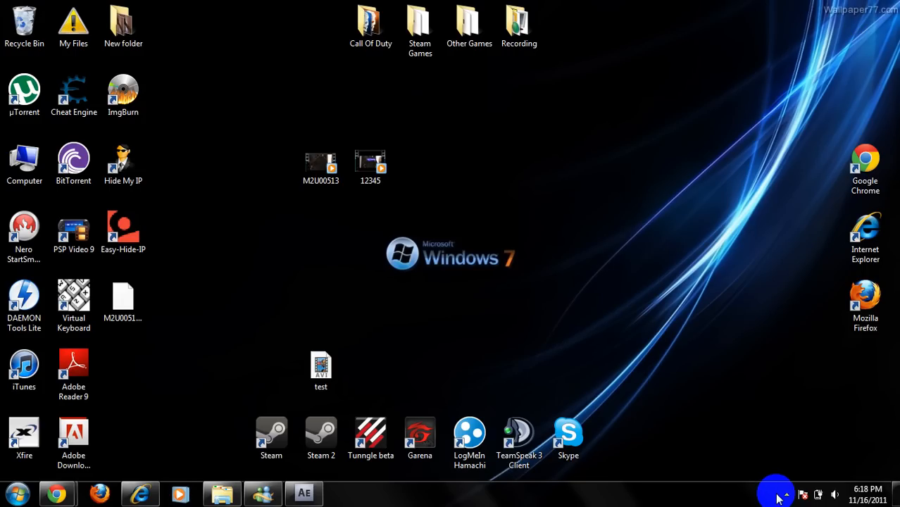
{"action": "mouse_move", "coordinate": [786, 495]}
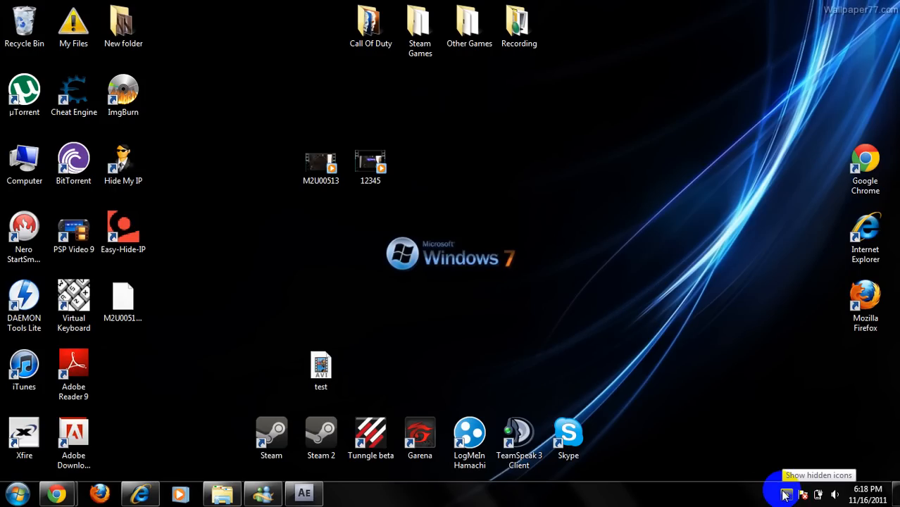
{"action": "left_click", "coordinate": [783, 493]}
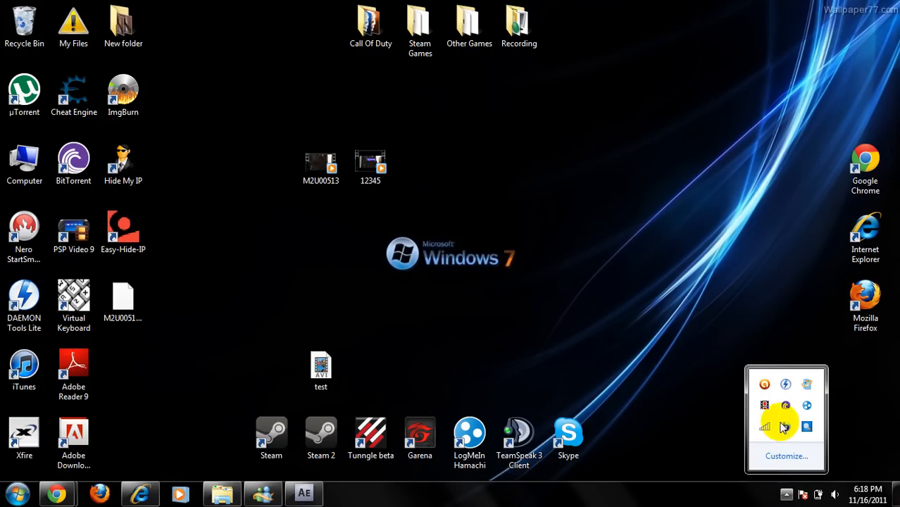